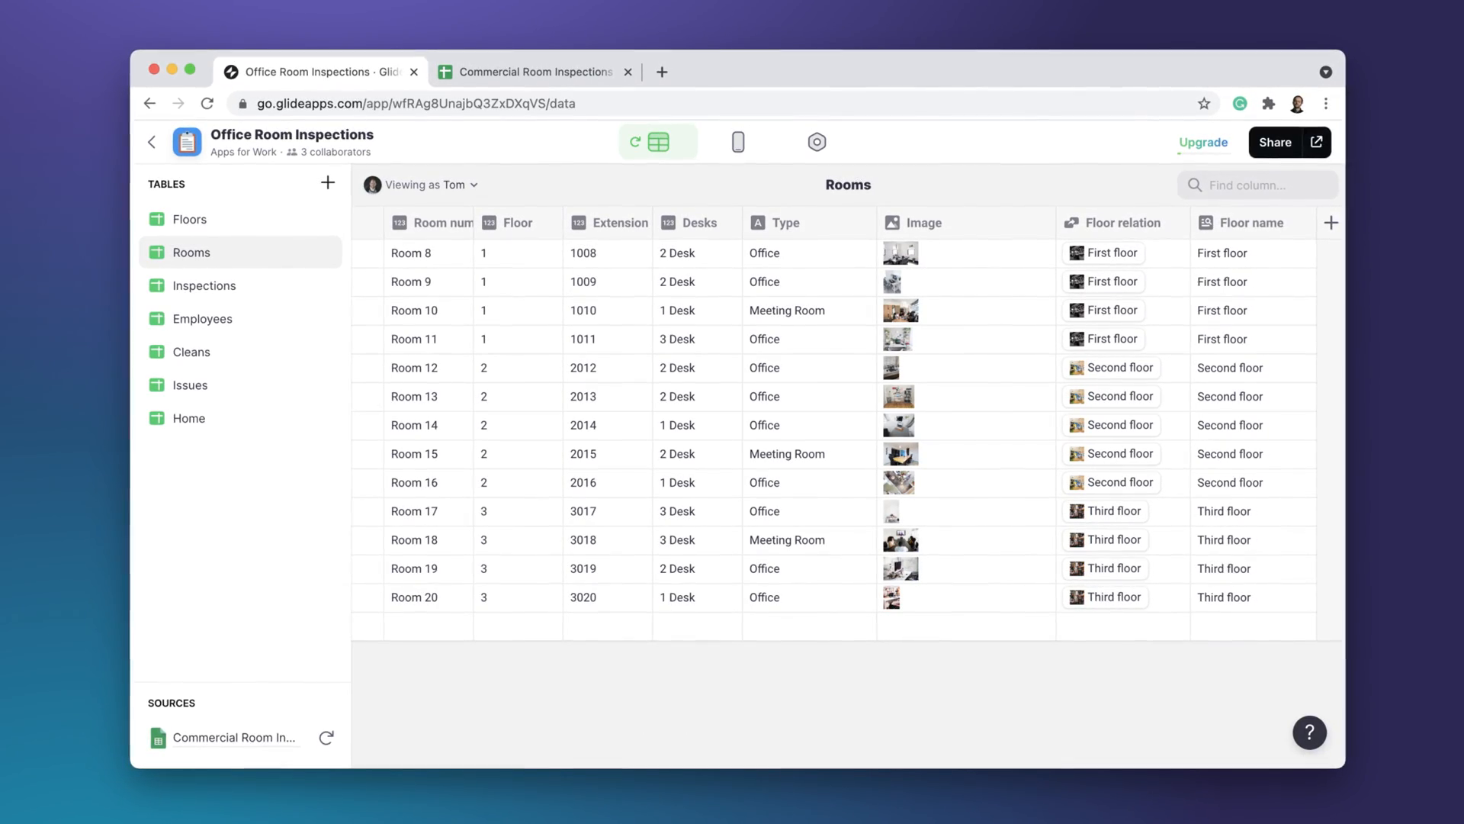
Step: Leave the Office Room Inspections data editor and return to the Glide apps list
click(569, 73)
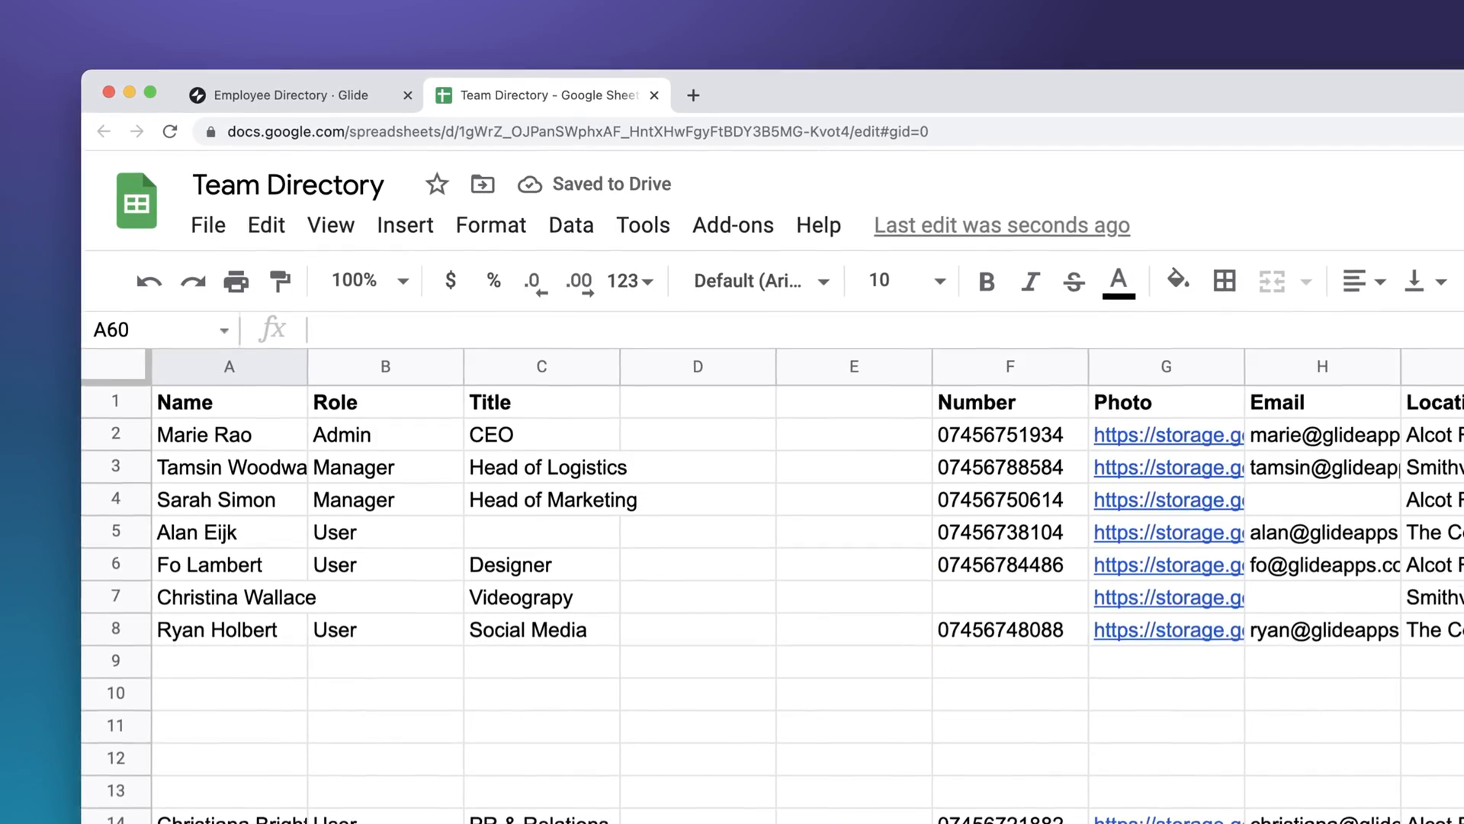
Step: Review the Staff sheet rows in Google Sheets, entering 'New colum' as a header
scroll(down, 3)
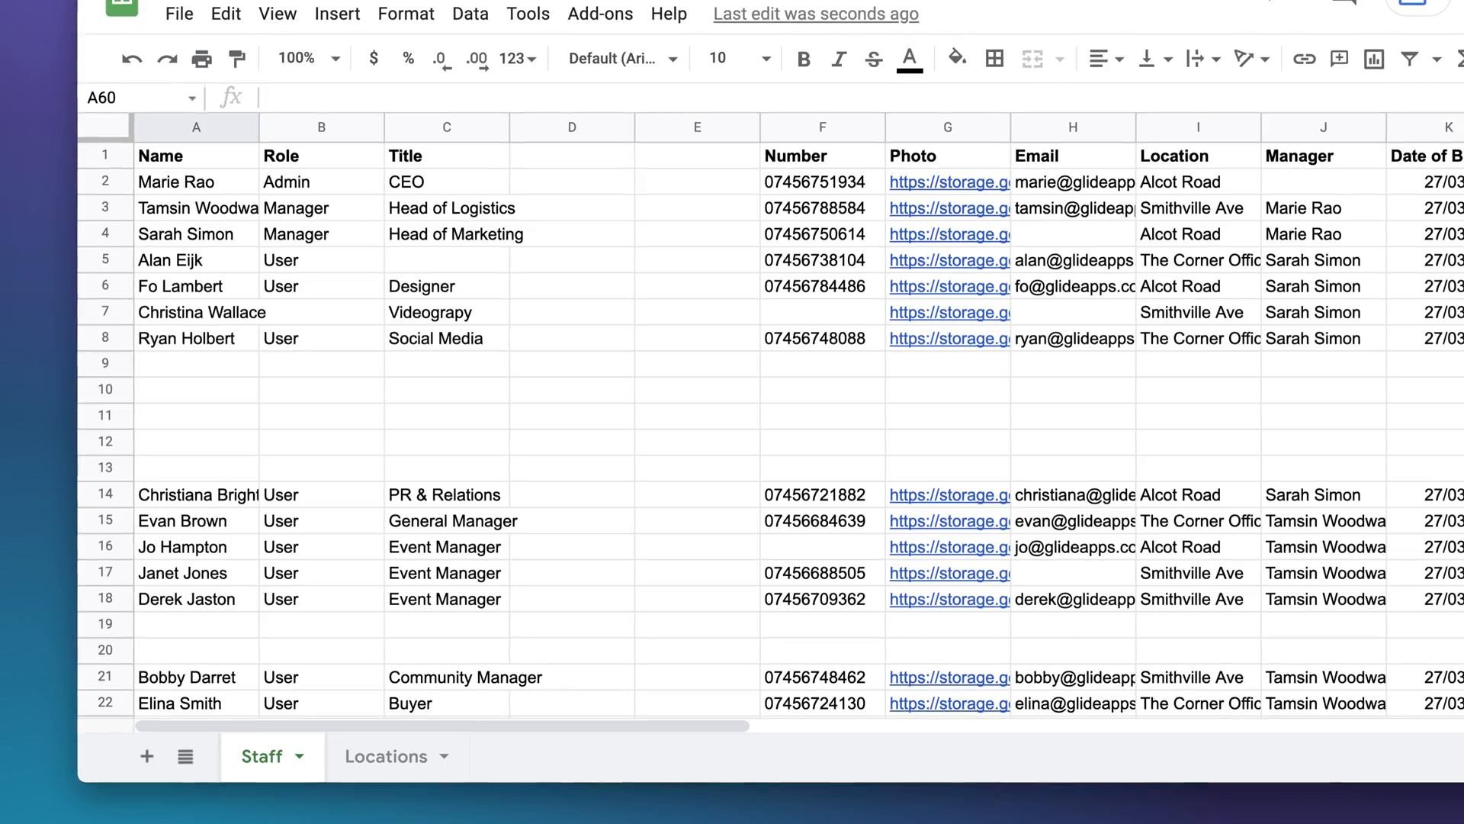
text(New colum)
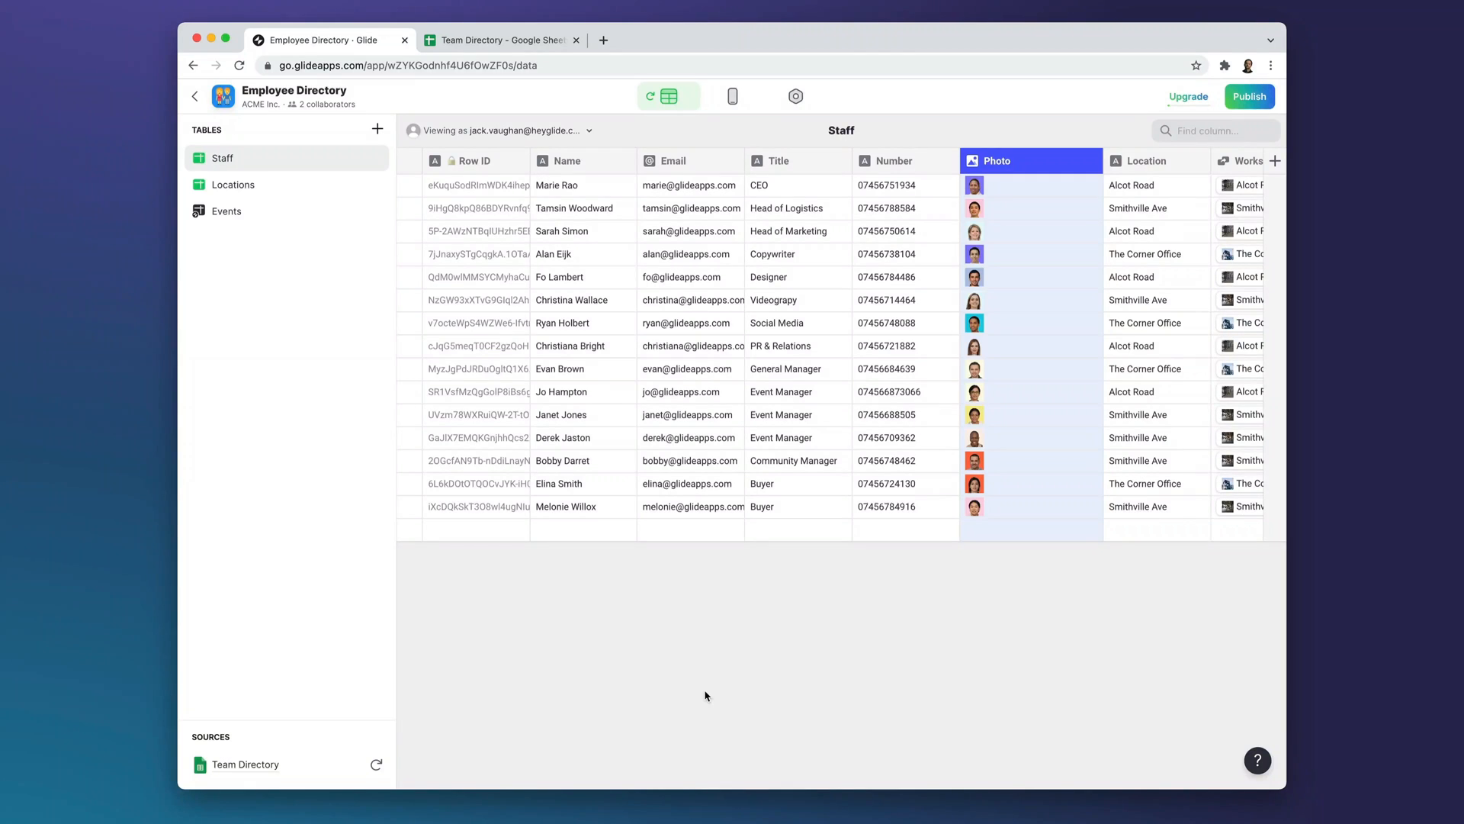
Step: Add a new column at the end of the Staff table headers
click(973, 392)
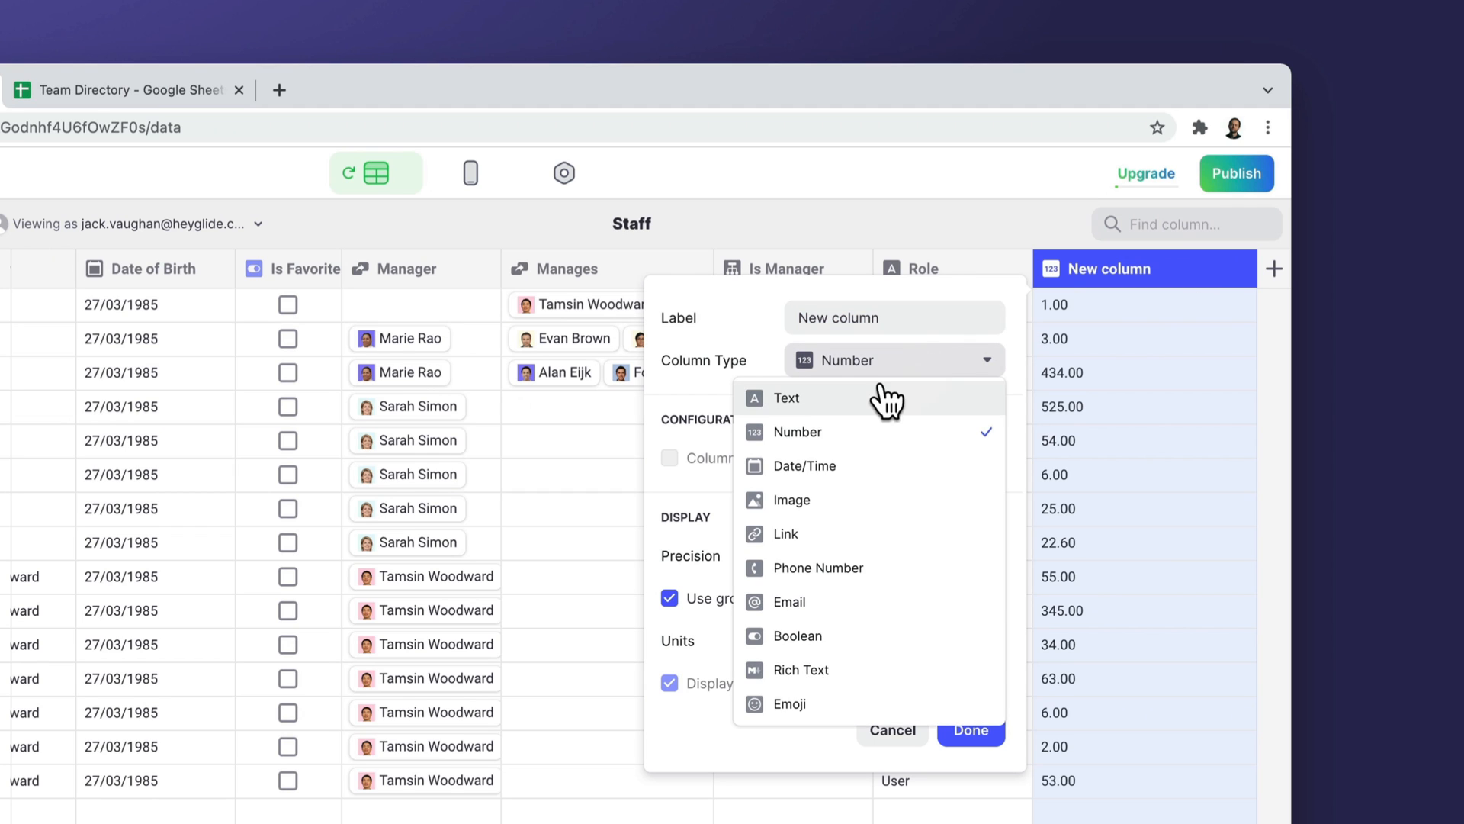
Step: Make New column a Text column, confirm it, and add another Staff column
click(787, 397)
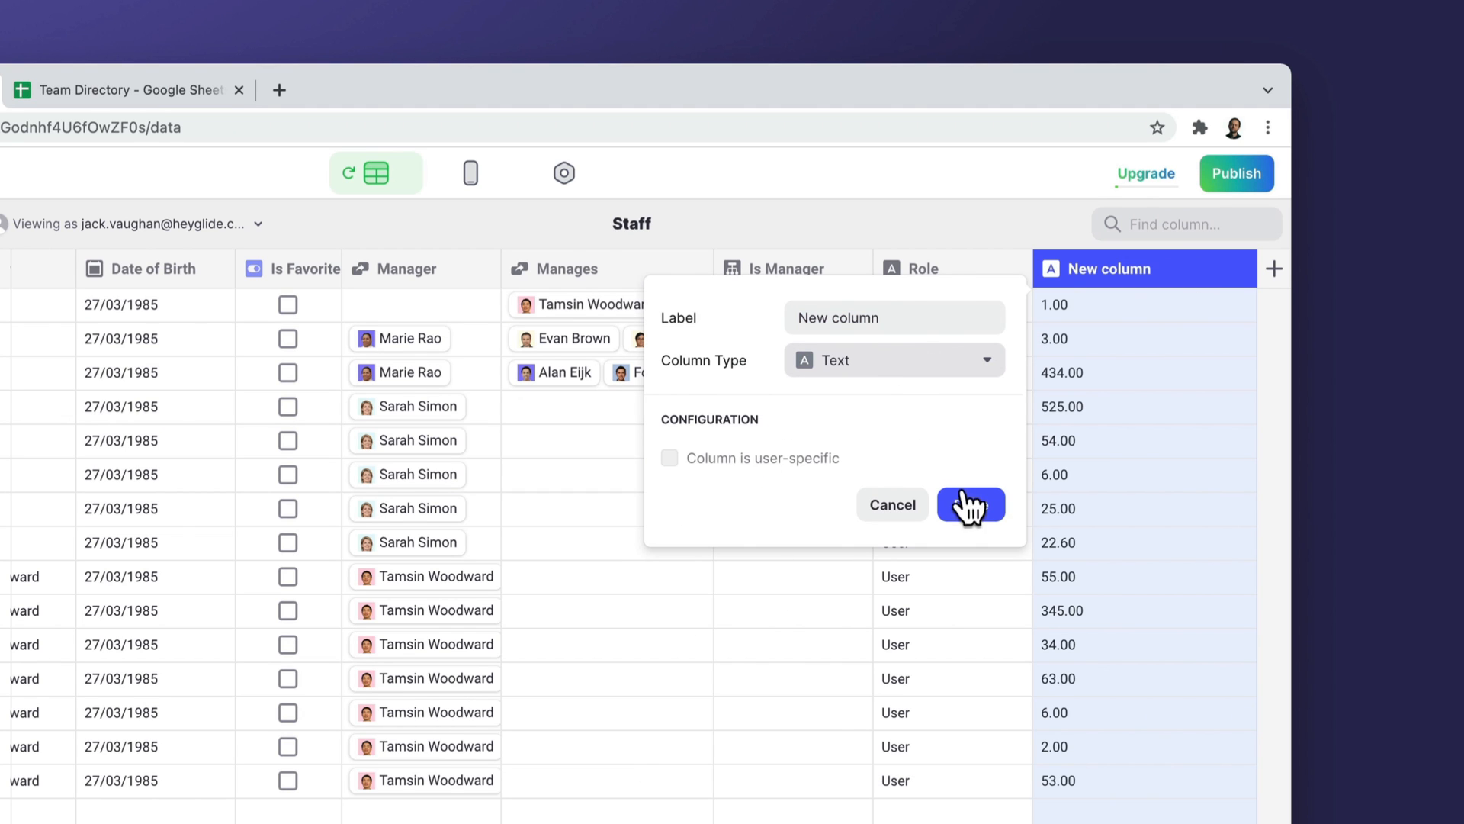
click(972, 505)
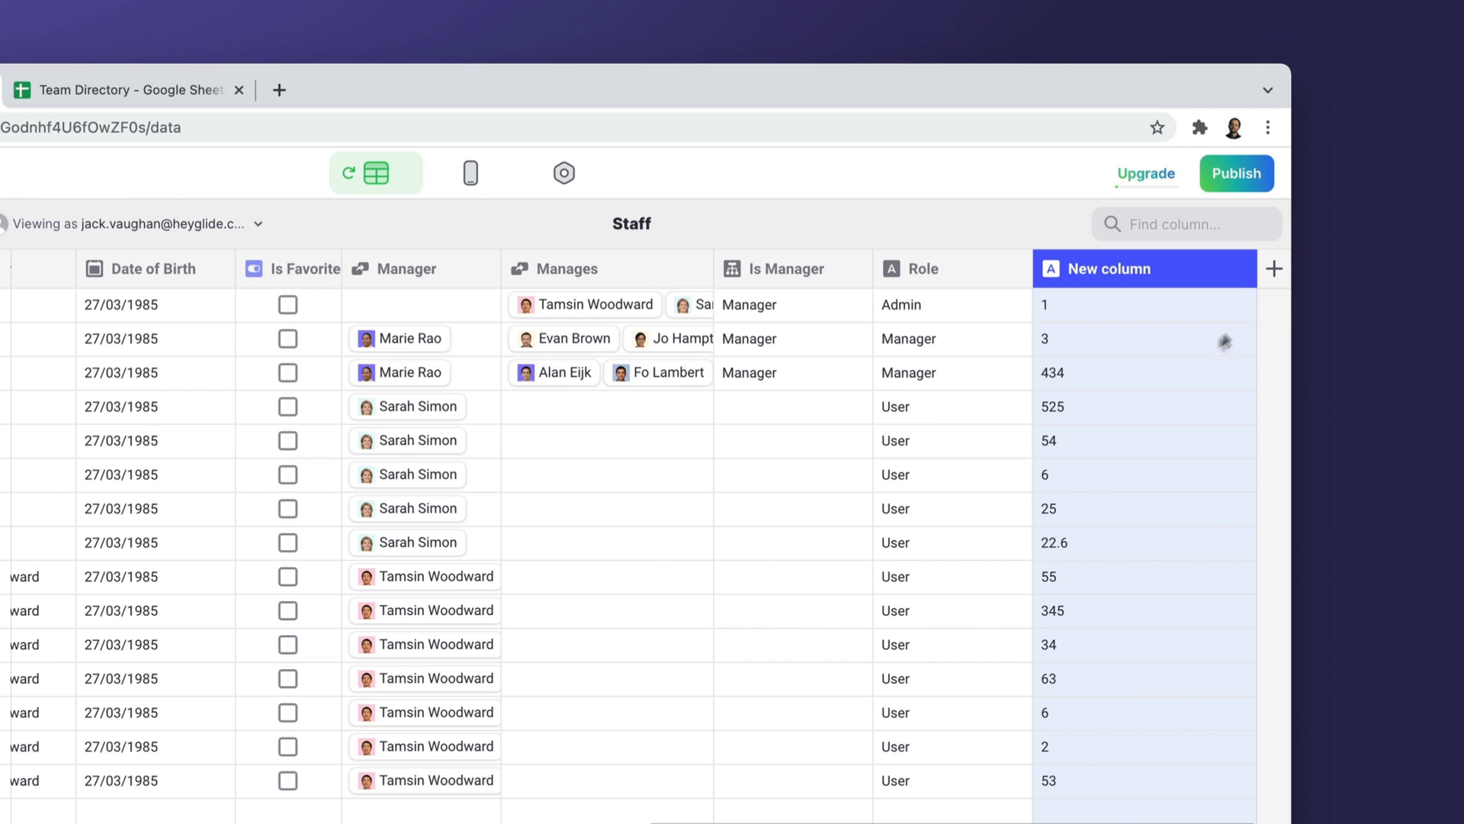
click(958, 360)
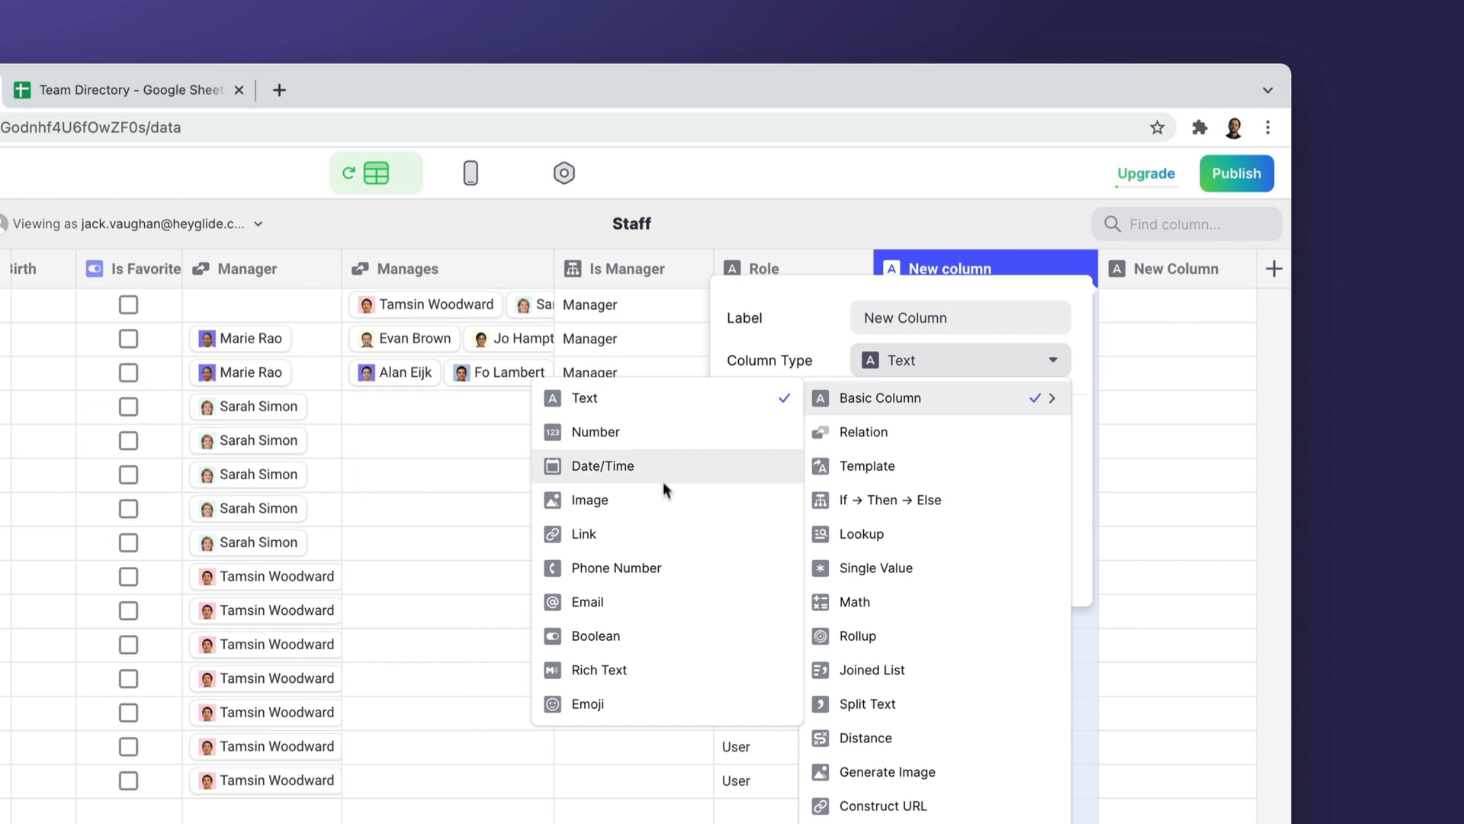
mouse_move(666, 500)
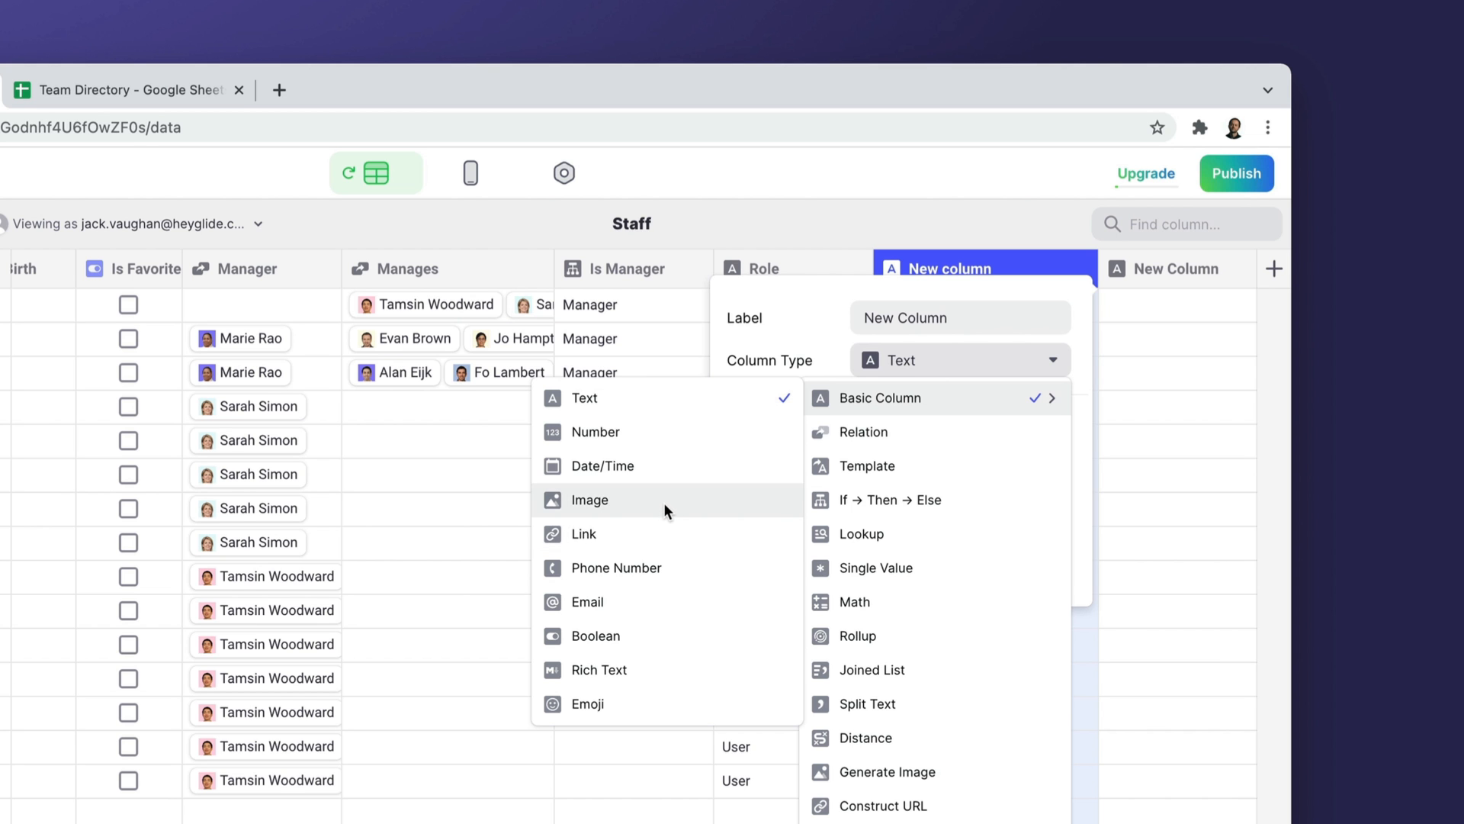